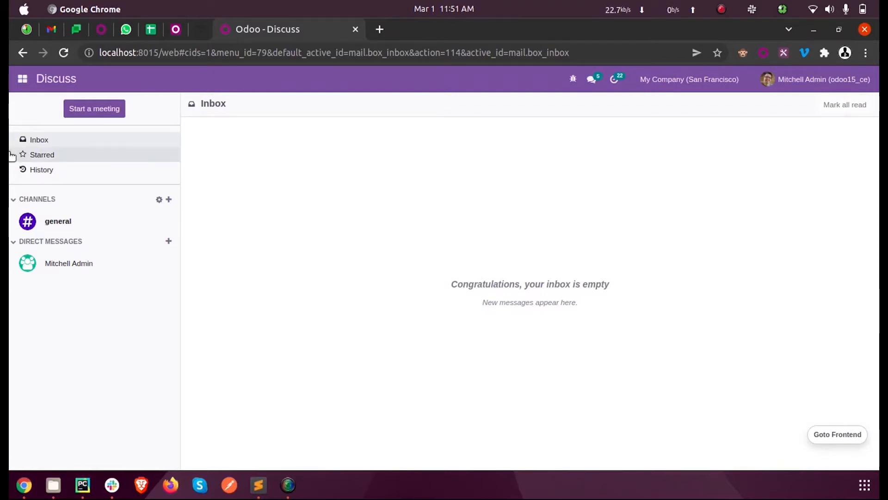
# Step: Open the Contacts app from the apps menu to reach Azure Interior
pyautogui.click(22, 78)
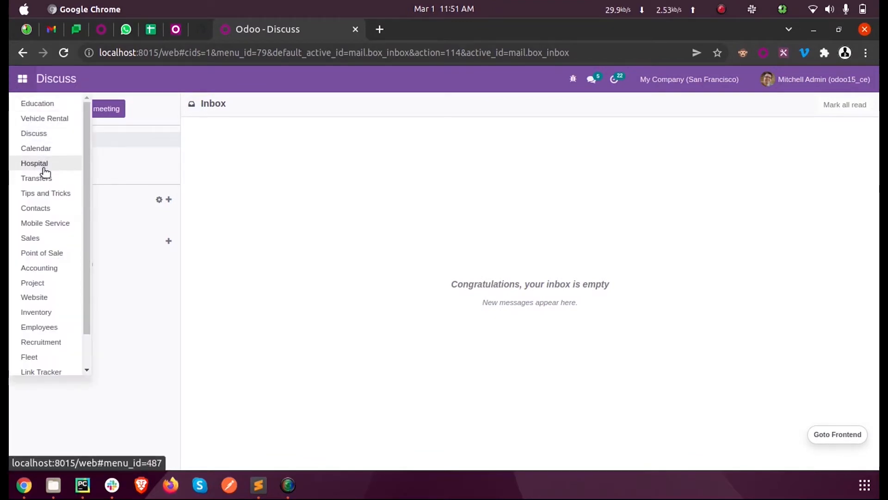
pyautogui.click(35, 208)
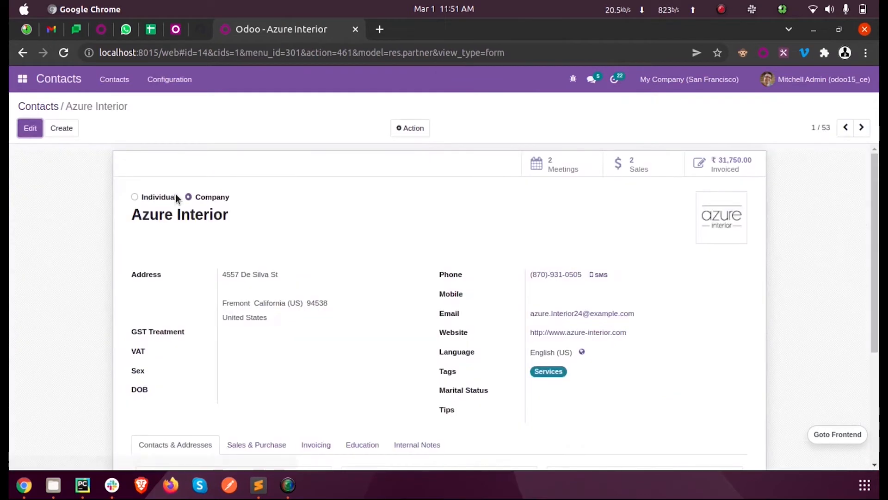
pyautogui.moveTo(459, 254)
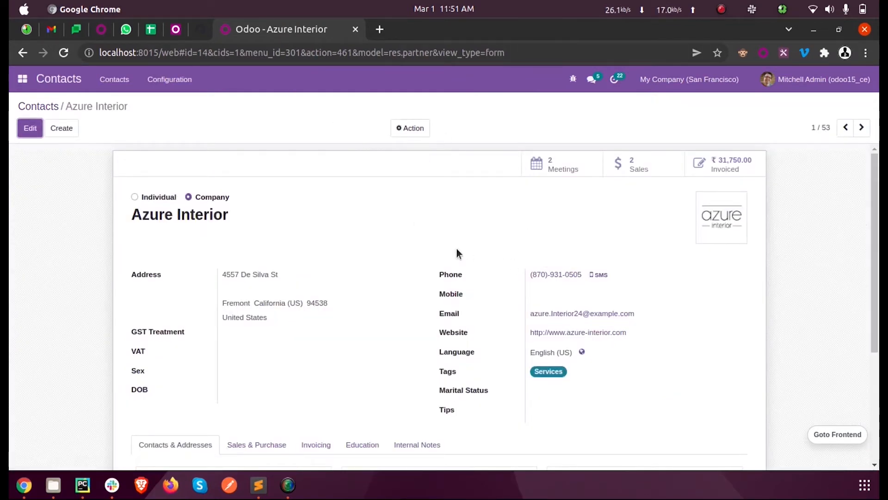
pyautogui.moveTo(30, 128)
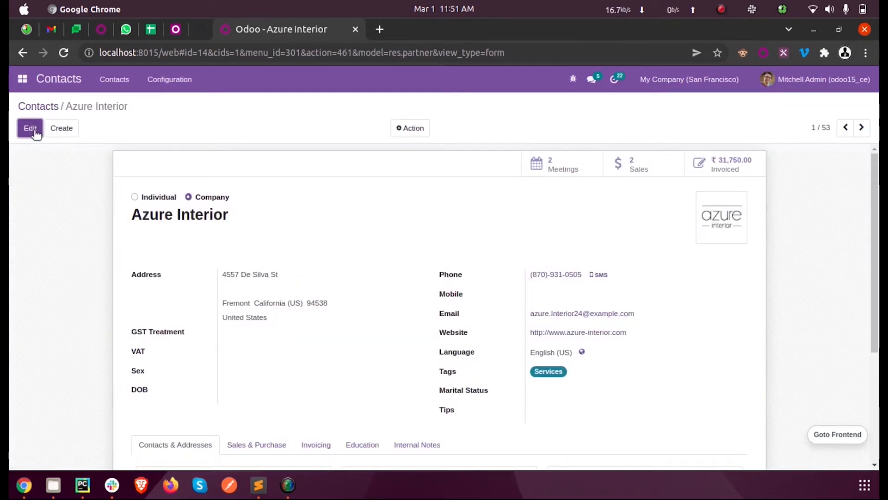
# Step: Put the Azure Interior contact into edit mode
pyautogui.click(30, 128)
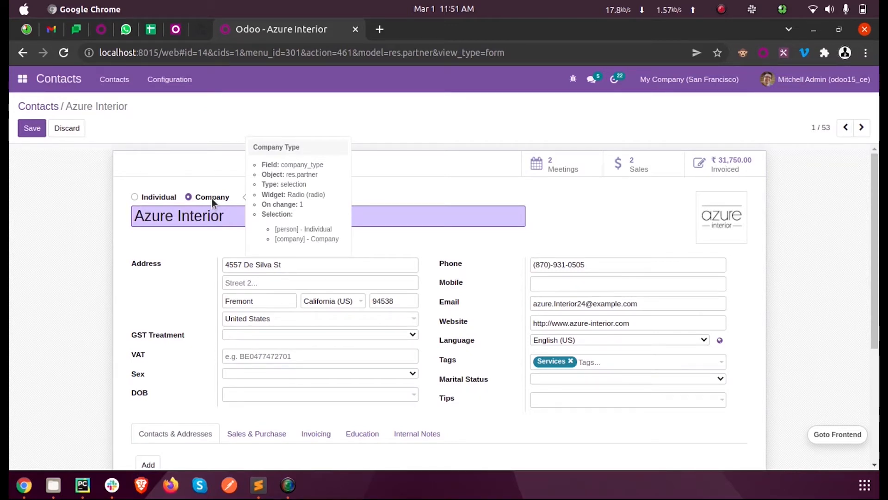
pyautogui.moveTo(207, 246)
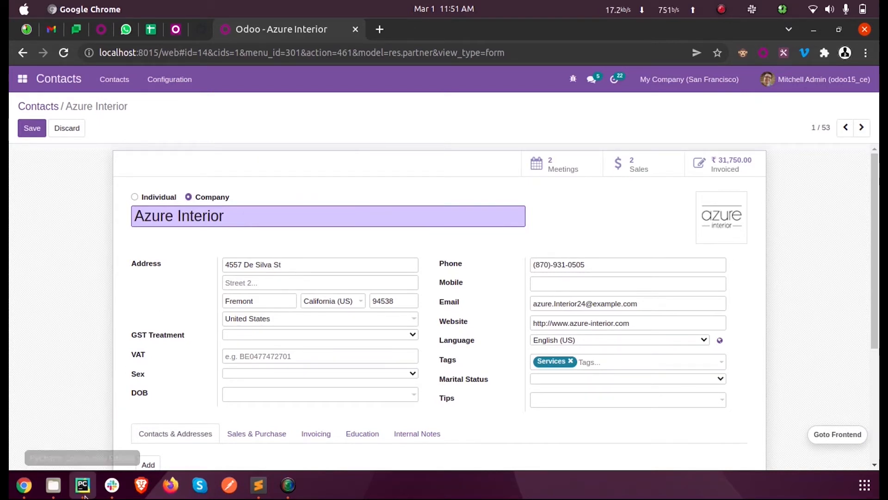
# Step: Review the selection_add 'Cybrosys Technologies' option in tips_tricks.py in PyCharm, then return to Chrome
pyautogui.click(82, 484)
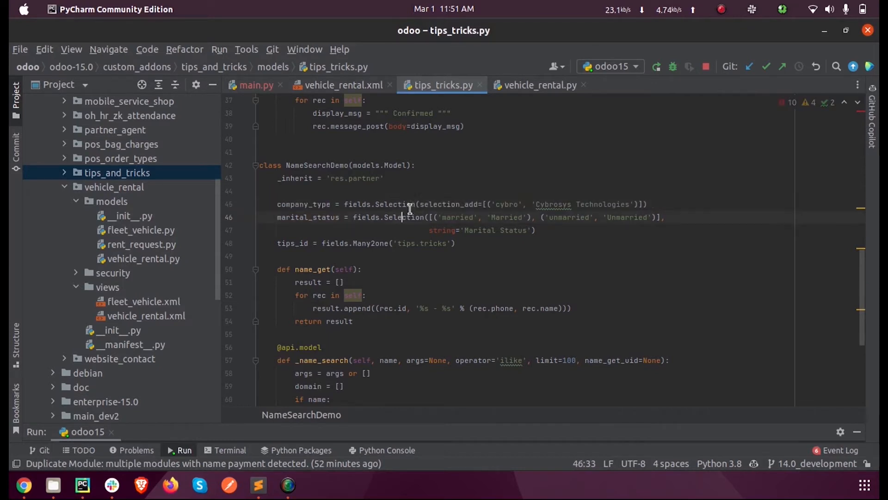
pyautogui.click(273, 165)
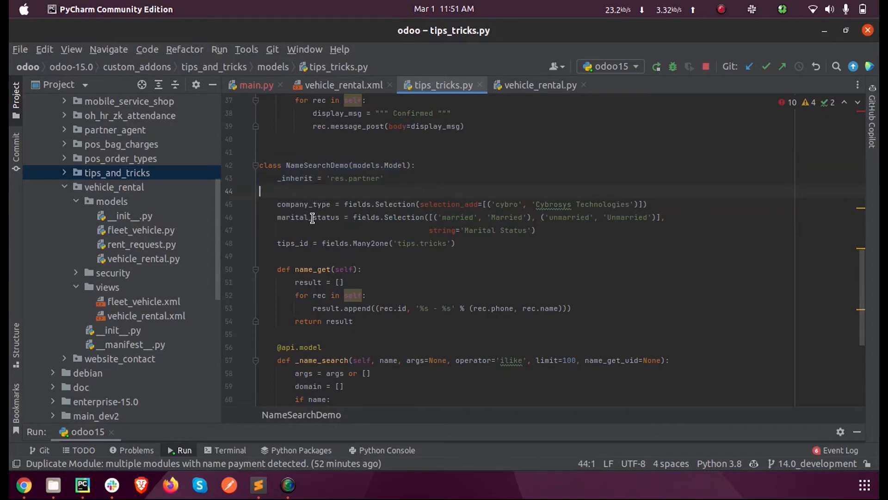
pyautogui.doubleClick(303, 204)
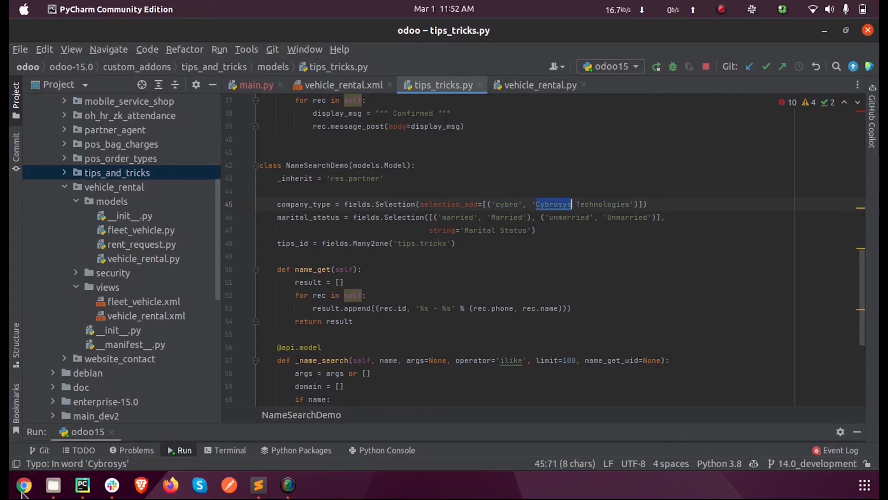
pyautogui.click(20, 483)
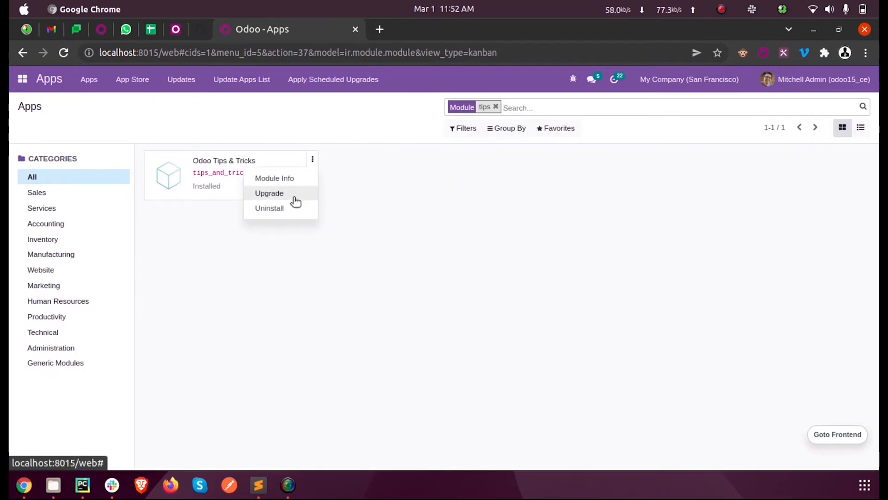
# Step: Upgrade the Odoo Tips & Tricks module and go back to Contacts
pyautogui.click(269, 193)
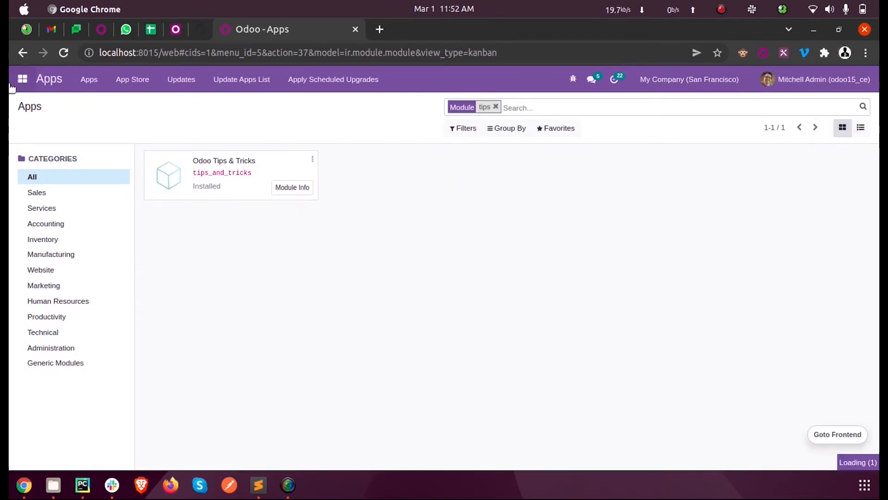
pyautogui.click(22, 79)
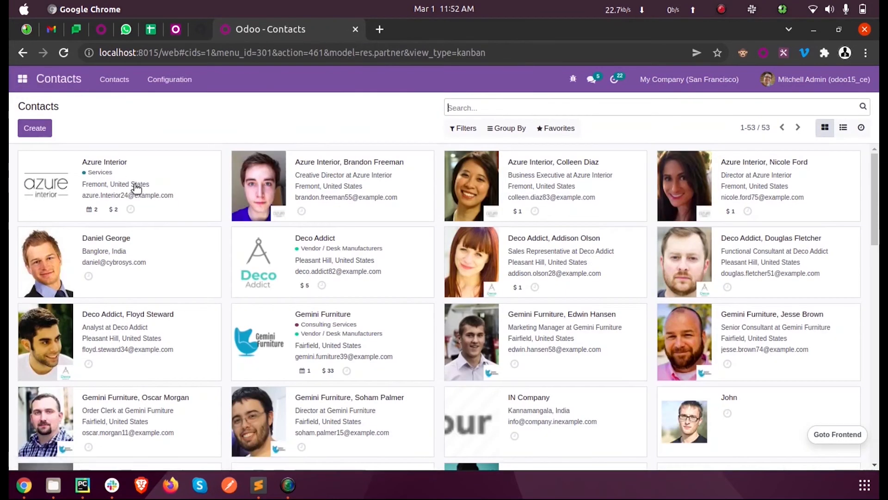
# Step: Open Azure Interior and confirm Cybrosys Technologies appears as a Company Type option
pyautogui.click(105, 162)
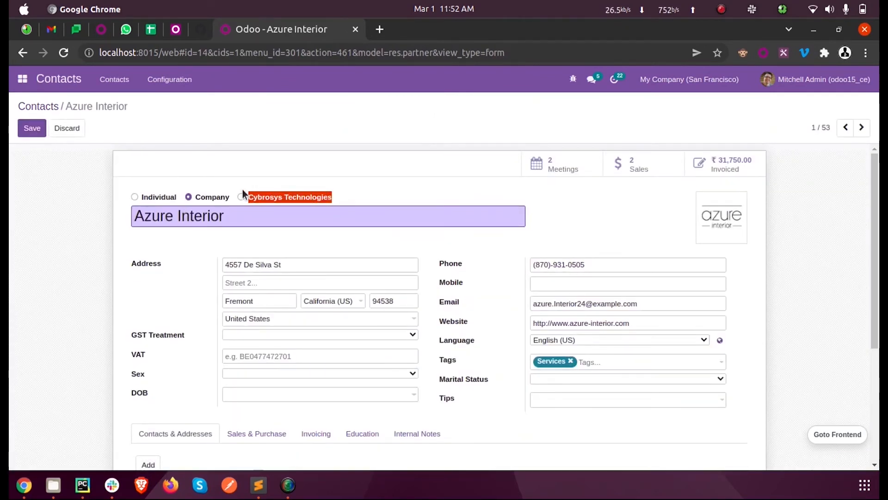
pyautogui.moveTo(288, 191)
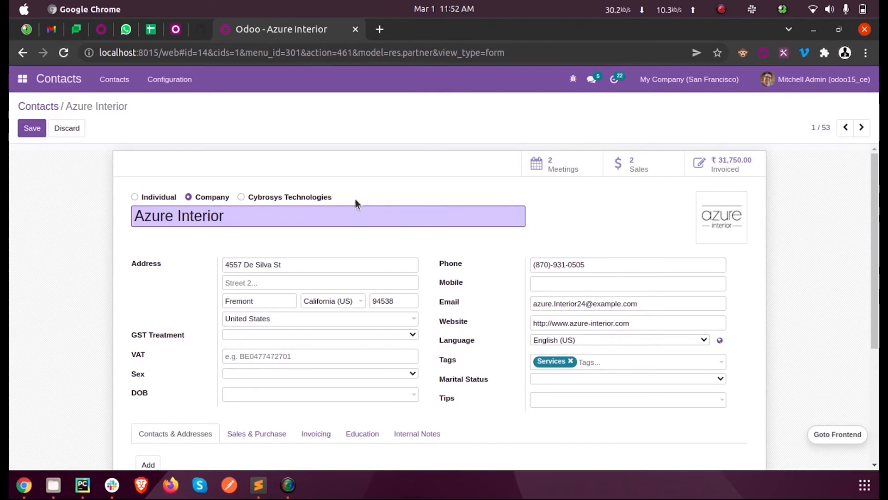
pyautogui.moveTo(166, 206)
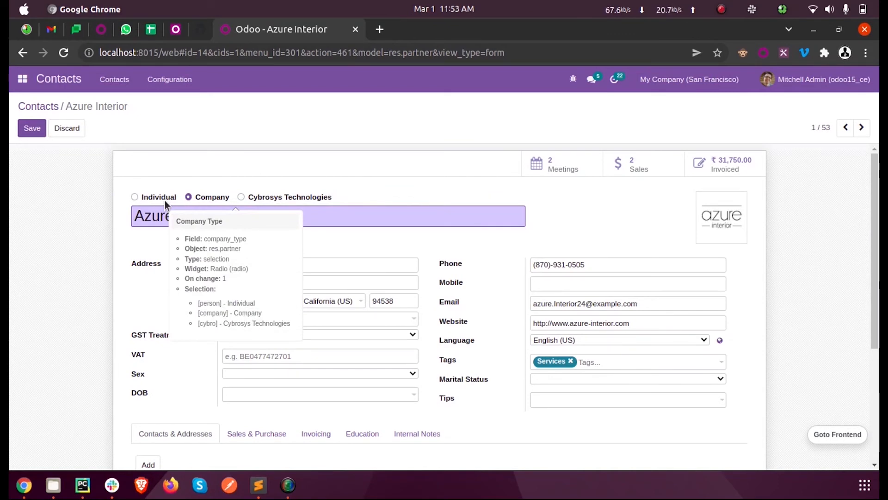
pyautogui.moveTo(102, 491)
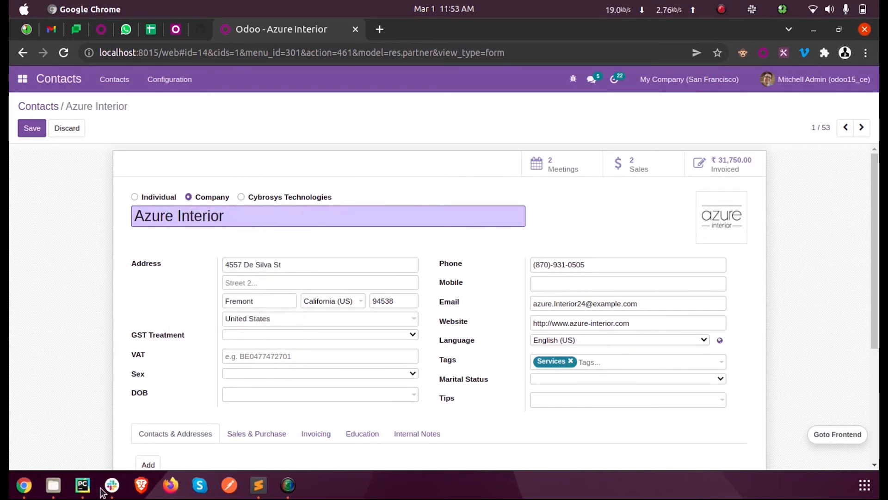
pyautogui.click(82, 484)
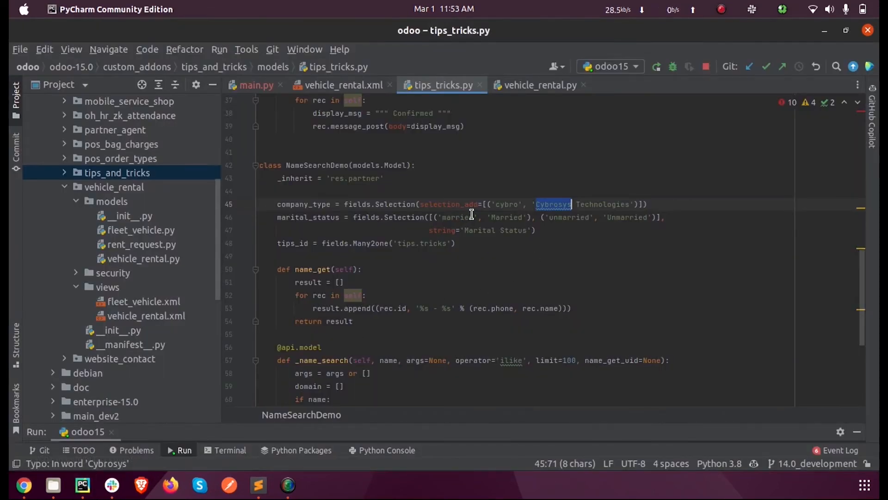
pyautogui.click(20, 483)
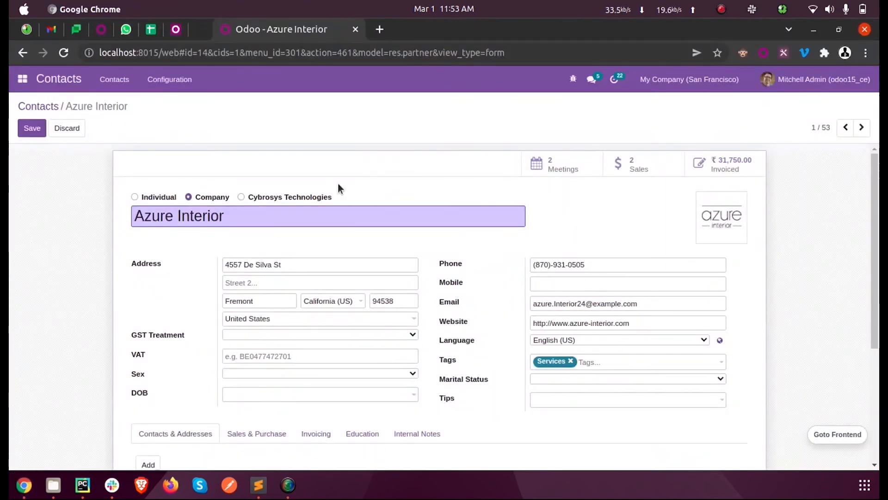
pyautogui.moveTo(289, 195)
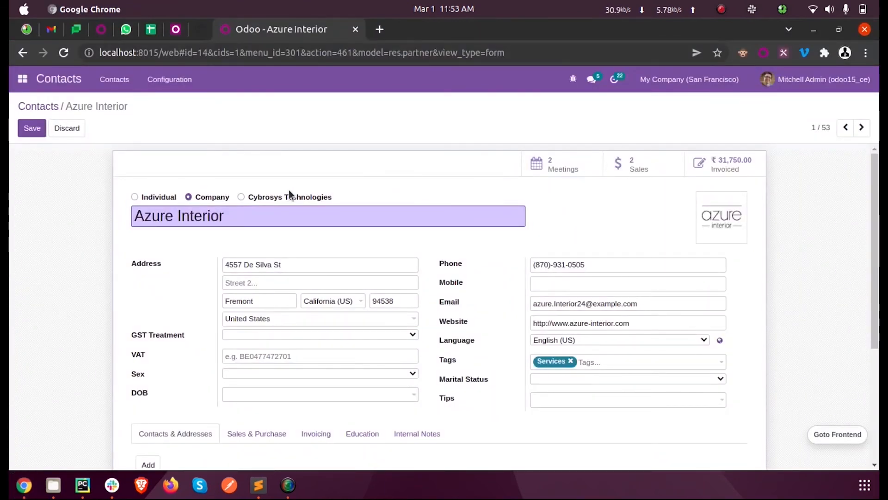